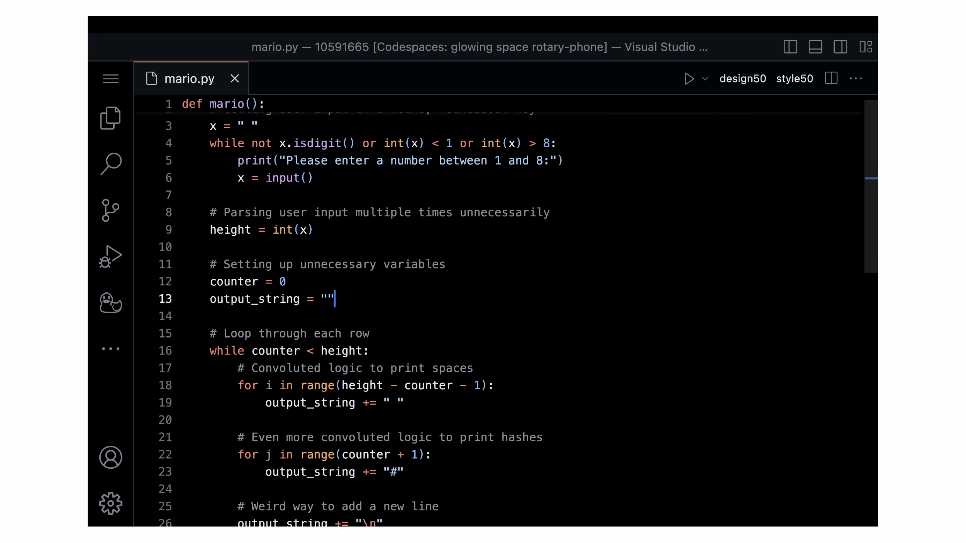
# Ask the duck debugger 'My code is not working as expected, any ideas?' with the x + y snippet
pyautogui.click(743, 78)
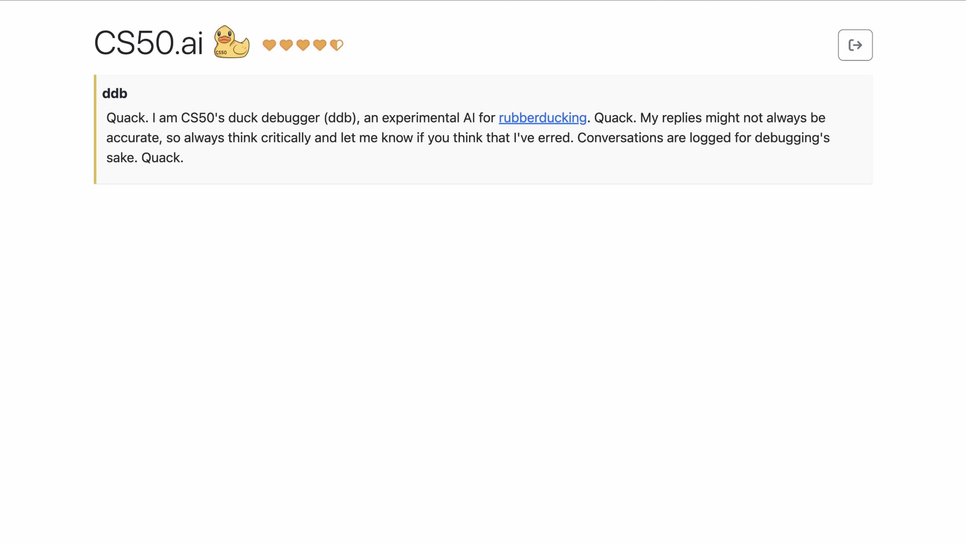
pyautogui.write('My code is not working as expected, any ideas?')
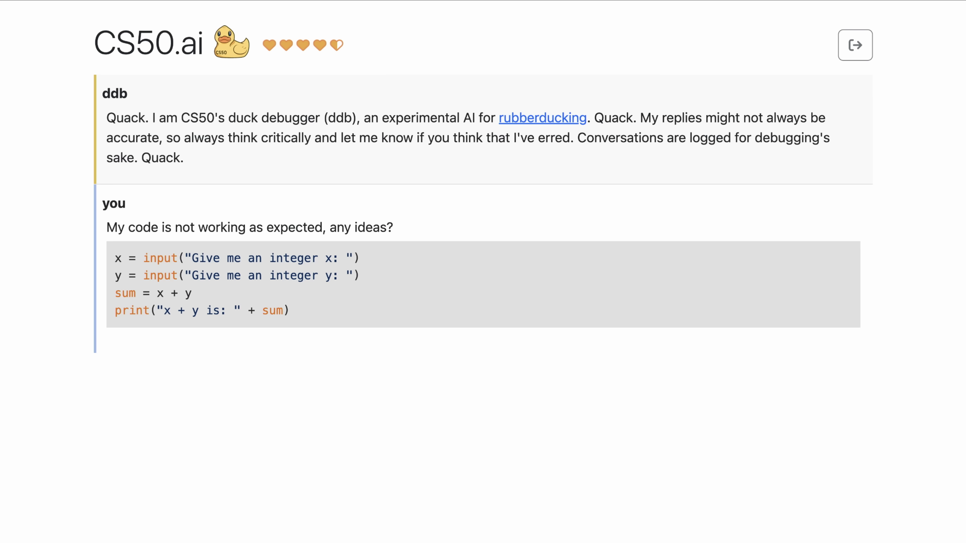